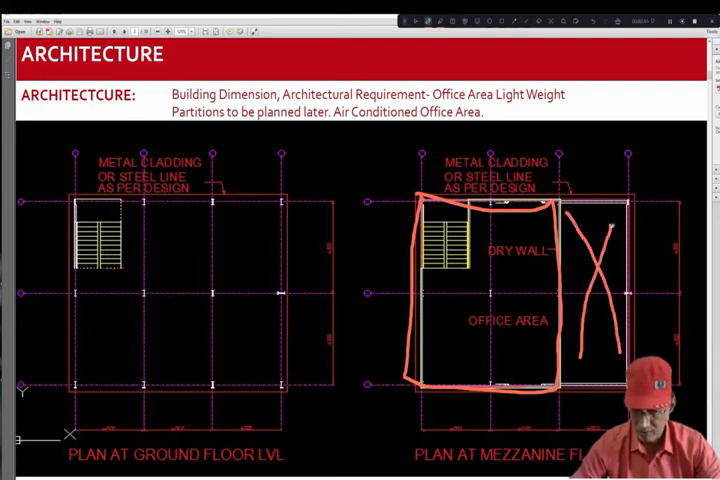
# - Scroll to the building section page showing floor levels +0, +3250 and +6500
pyautogui.moveTo(600, 230); pyautogui.dragTo(595, 360)
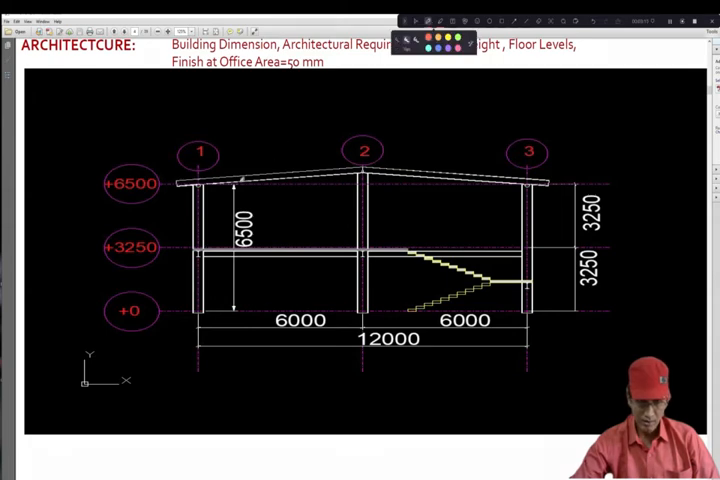
# - Draw a red freehand ring around the 6500 clear-height dimension and underline the 6000 span
pyautogui.moveTo(235, 185); pyautogui.dragTo(225, 310)
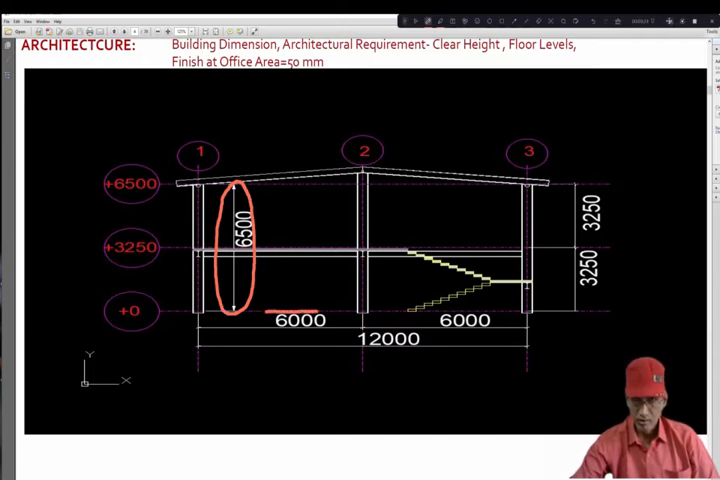
pyautogui.moveTo(434, 104)
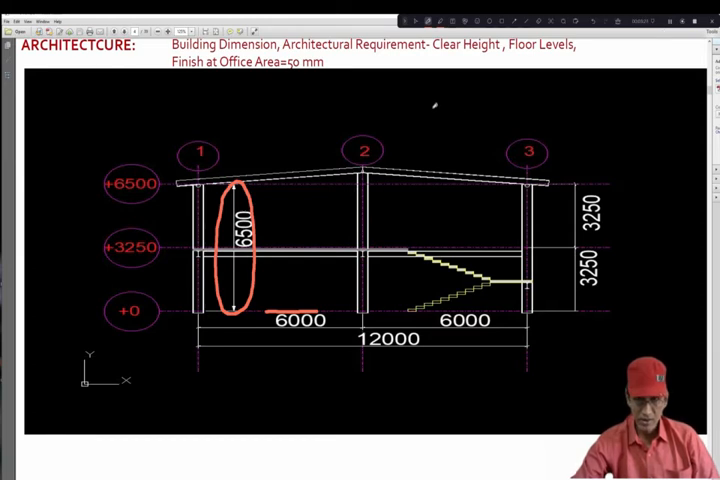